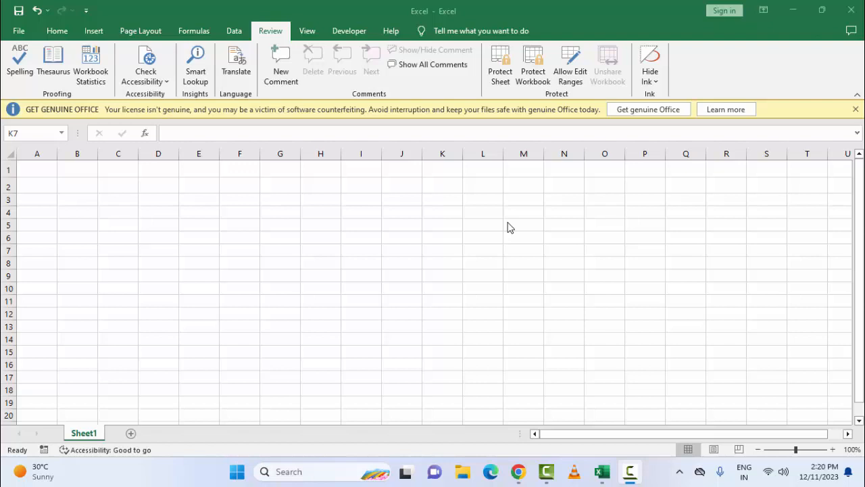
mouse_move(467, 217)
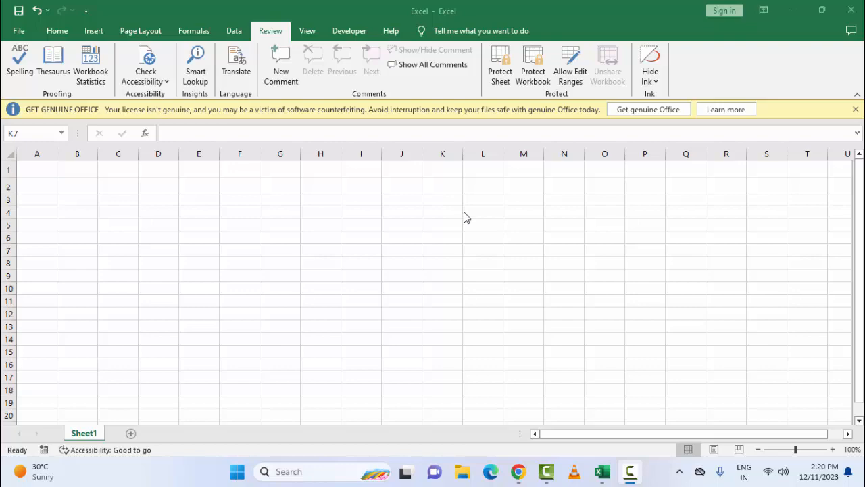
mouse_move(419, 215)
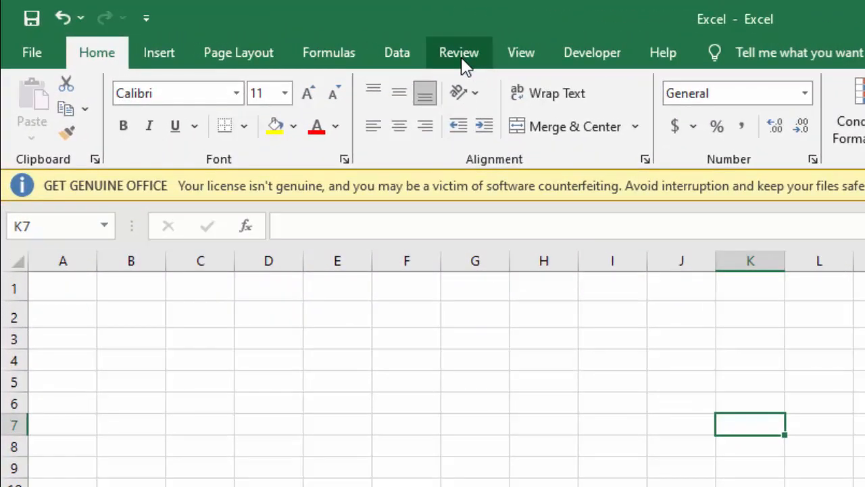
Step: Check Sheet1's protection via Review > Protect Sheet and cancel without protecting it
click(459, 53)
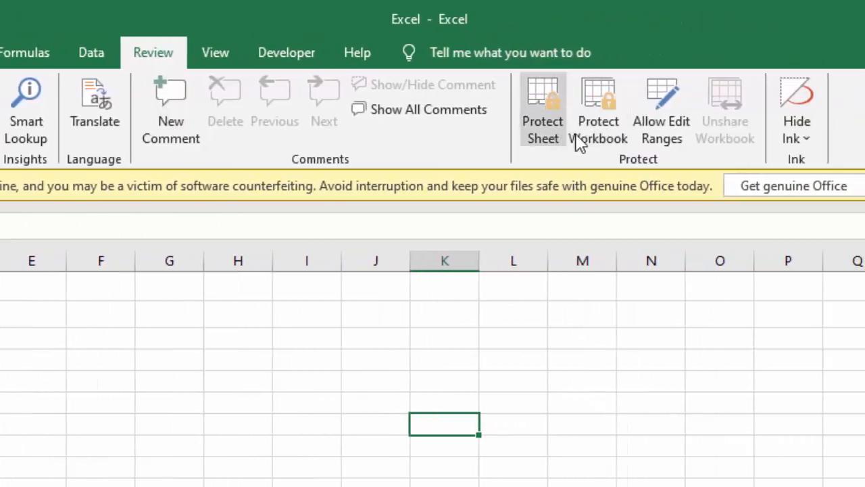
mouse_move(544, 122)
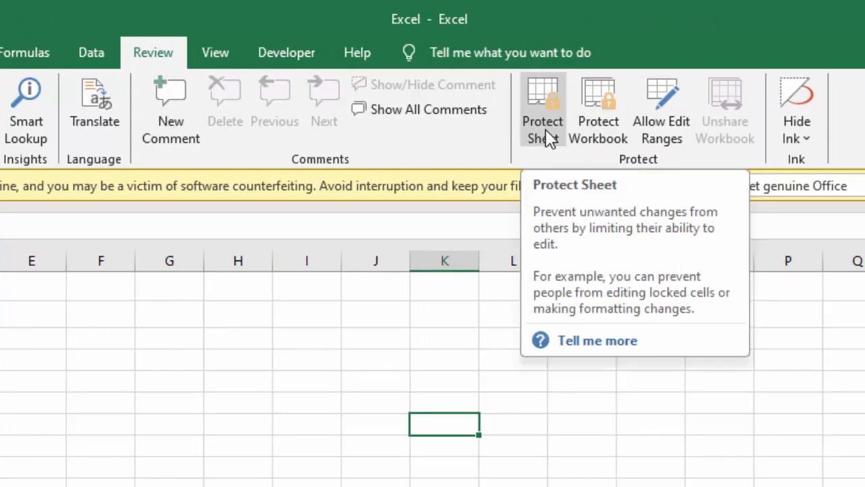
click(544, 108)
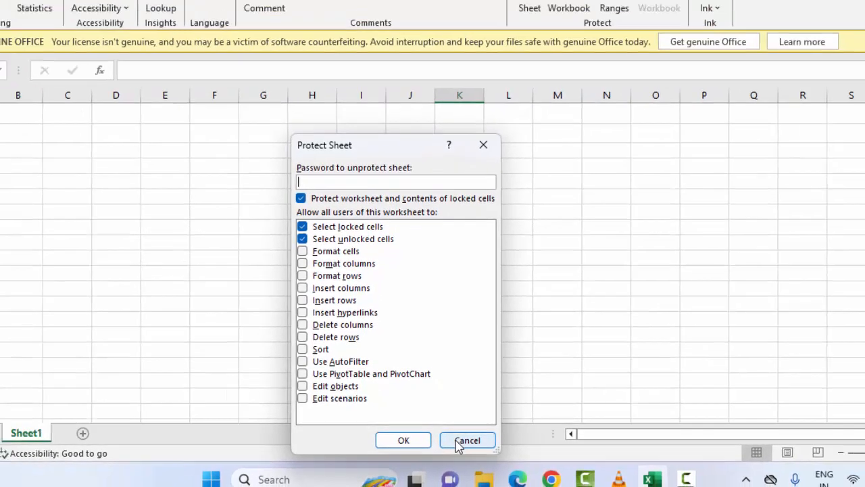
click(467, 441)
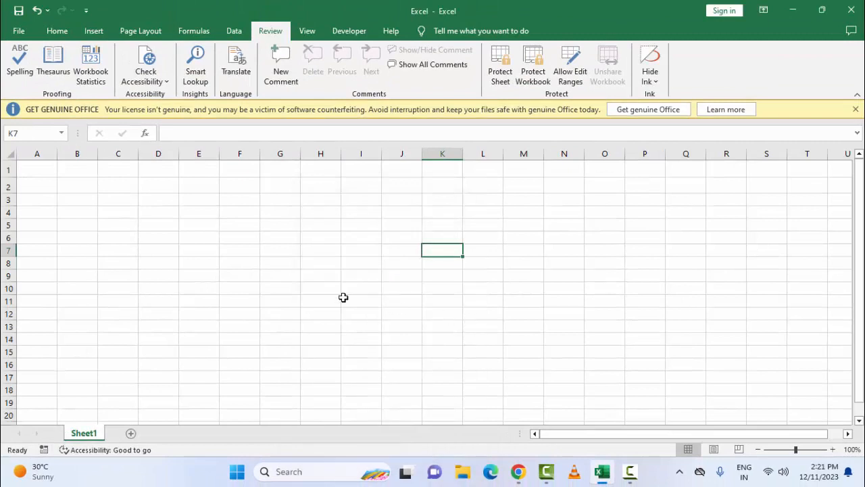
Step: Select cell A1 on the unprotected Sheet1
click(38, 170)
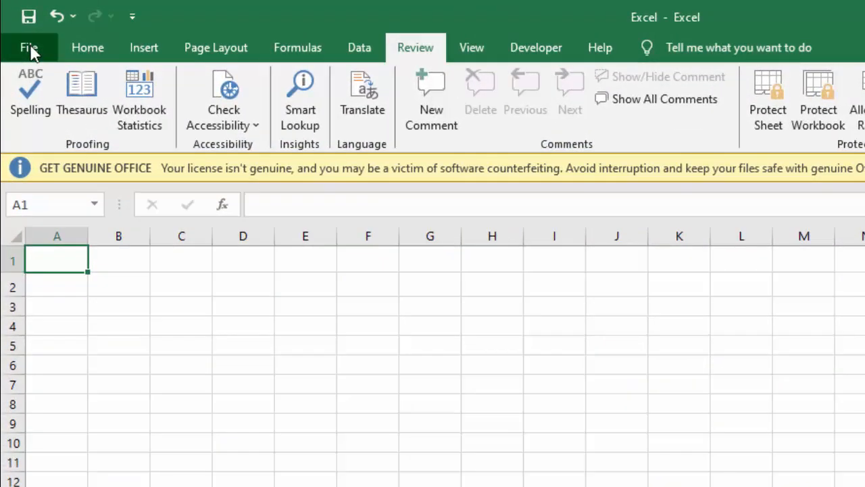
Step: Reach the Proofing page of Excel Options through the File menu
click(30, 48)
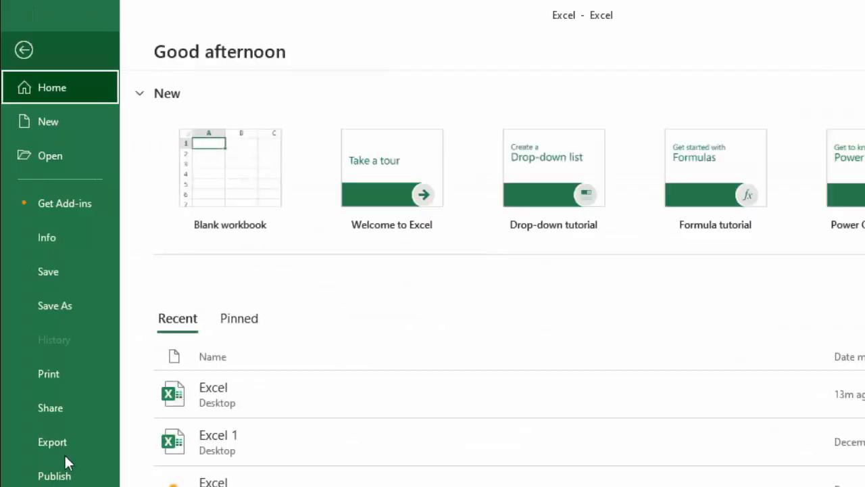
mouse_move(68, 462)
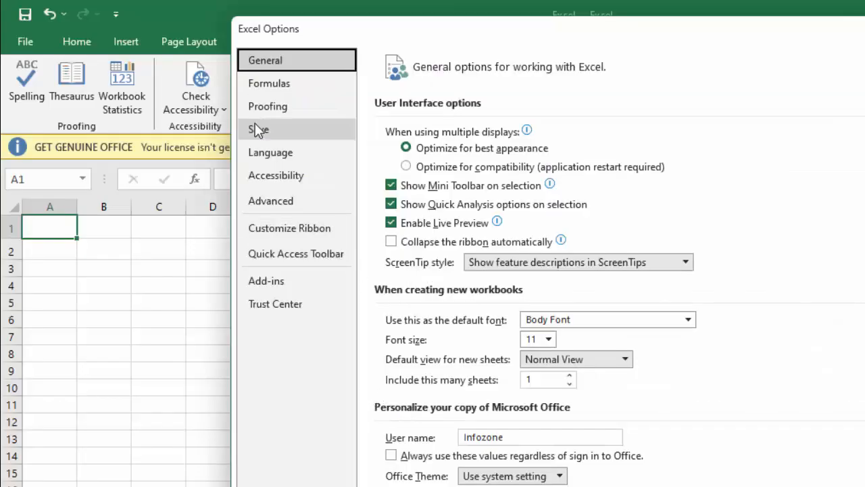
click(267, 105)
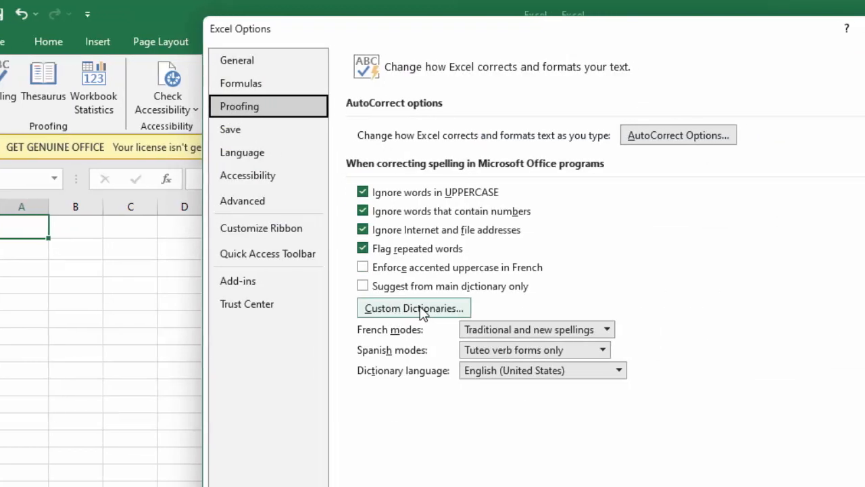
Step: Enable CUSTOM.DIC (Default) in Custom Dictionaries and close the options back to Sheet1
click(414, 308)
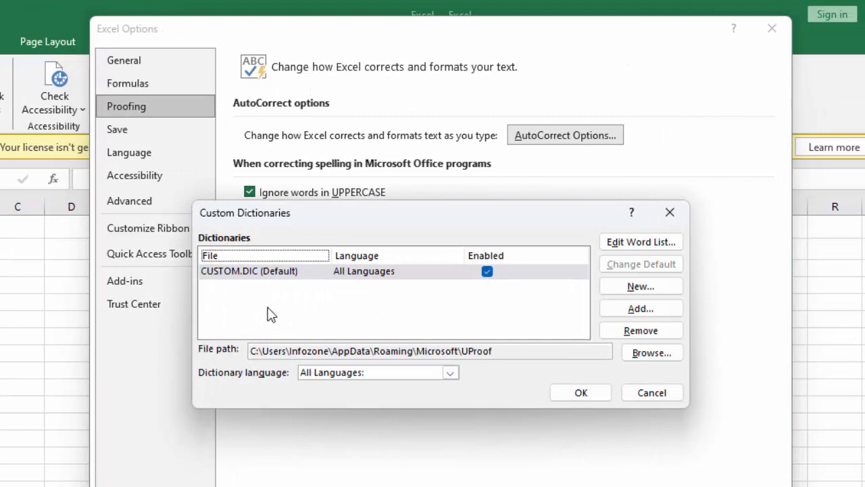
mouse_move(232, 324)
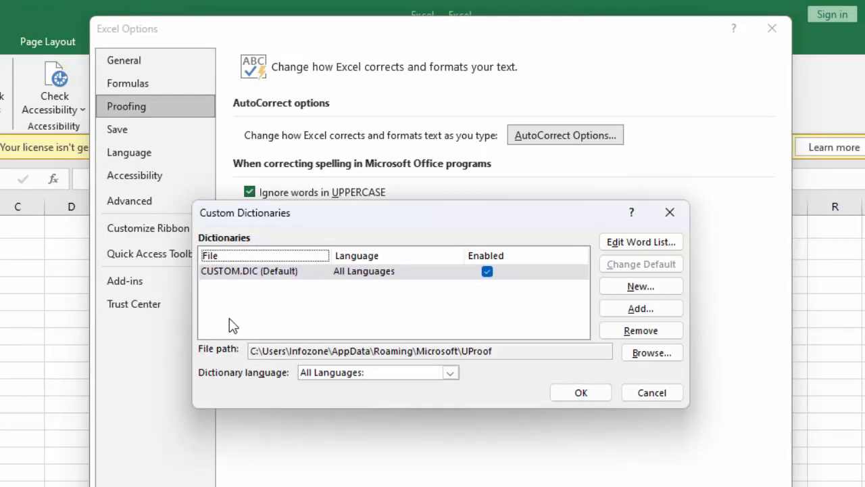
click(486, 270)
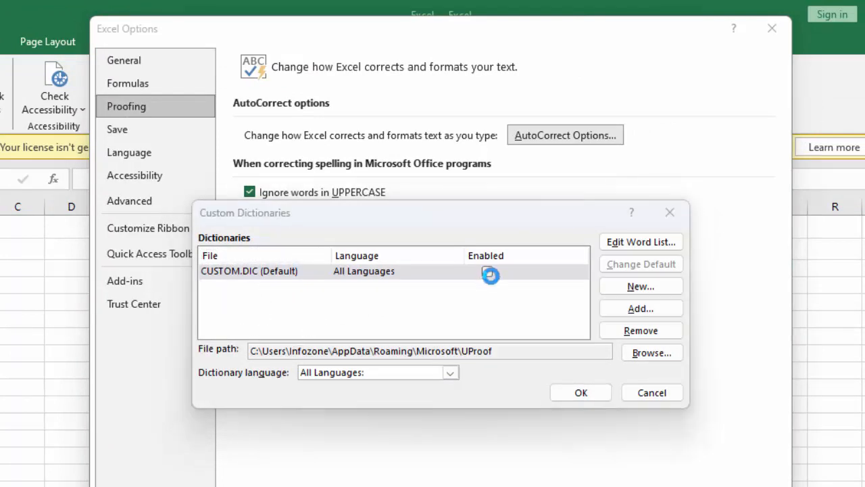
click(486, 270)
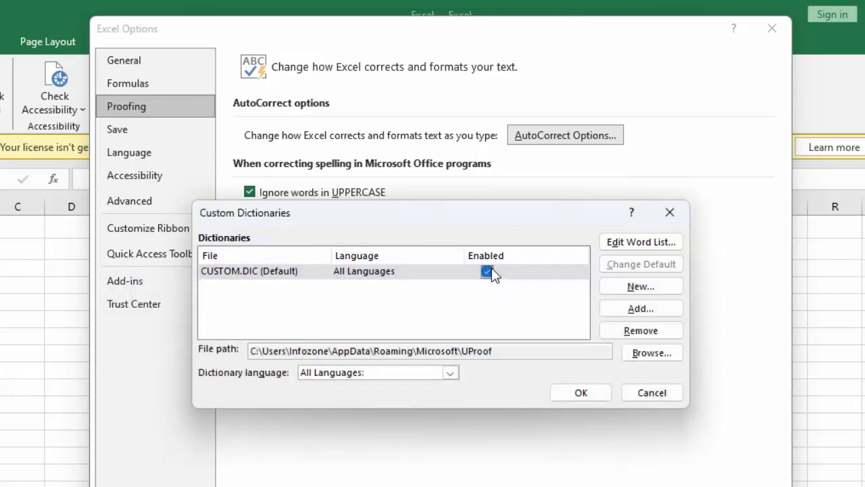
mouse_move(713, 414)
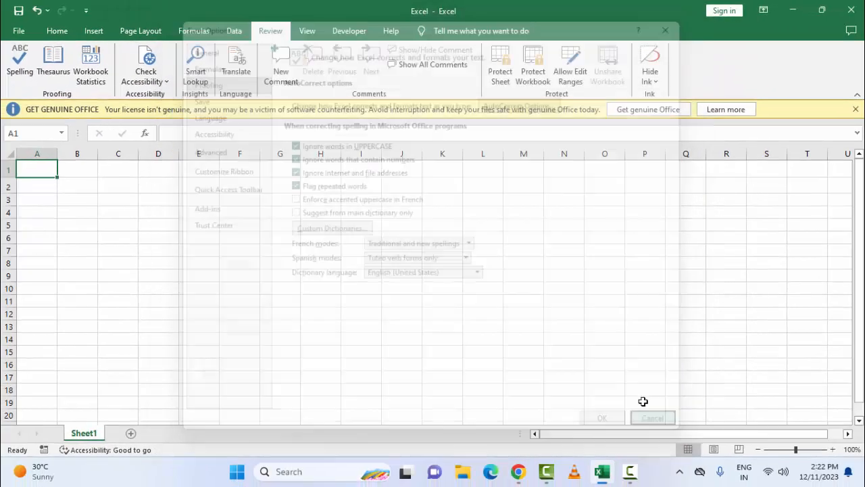
click(651, 417)
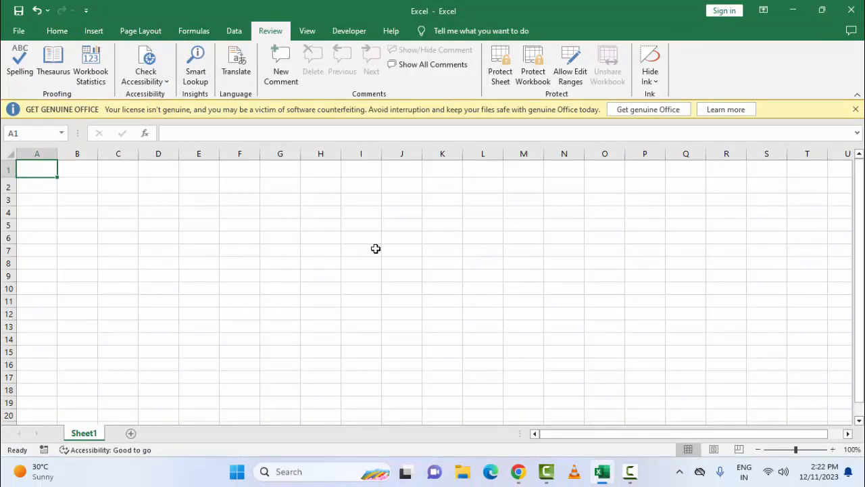